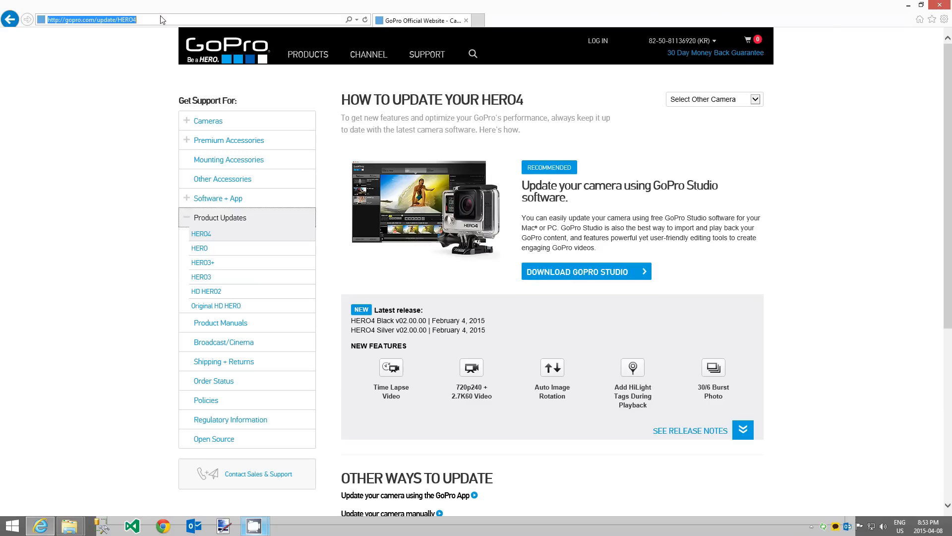
pyautogui.moveTo(205, 190)
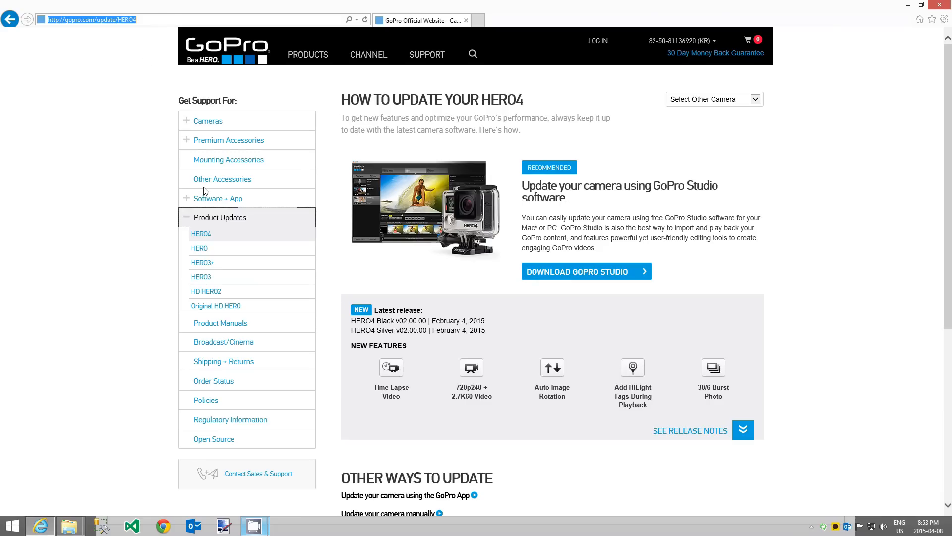
pyautogui.moveTo(240, 224)
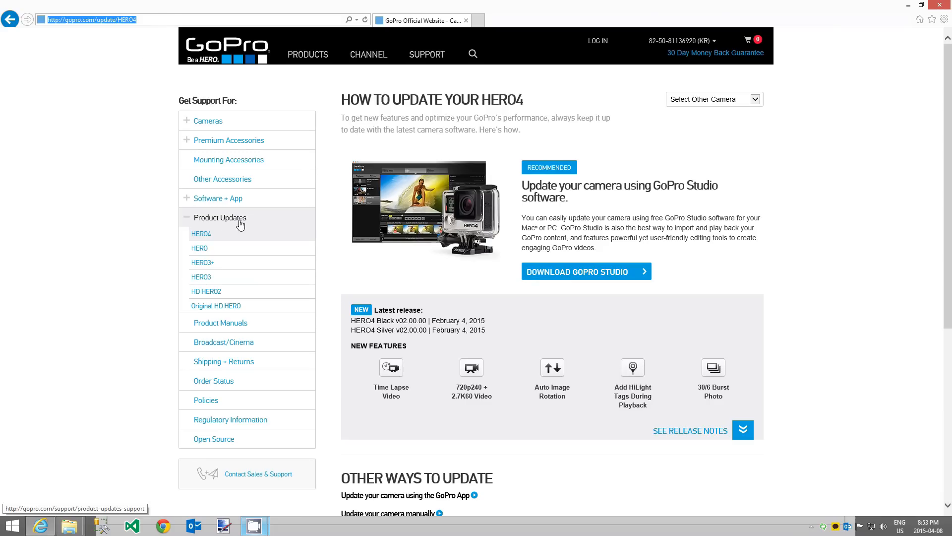